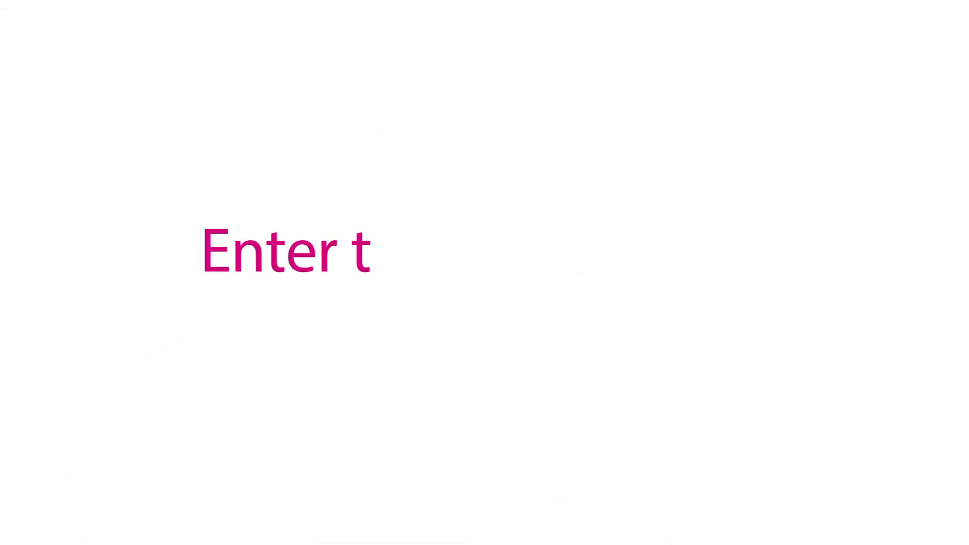
type("he playground!")
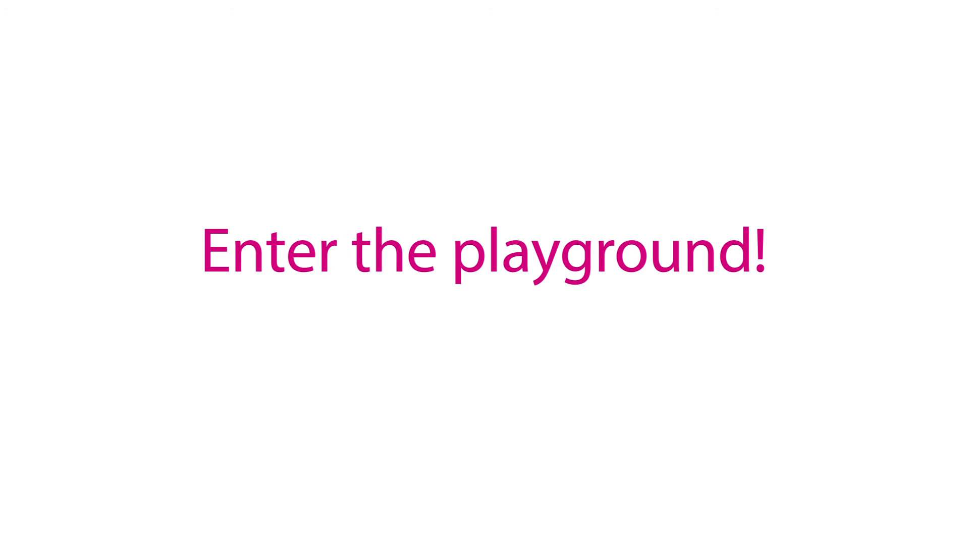